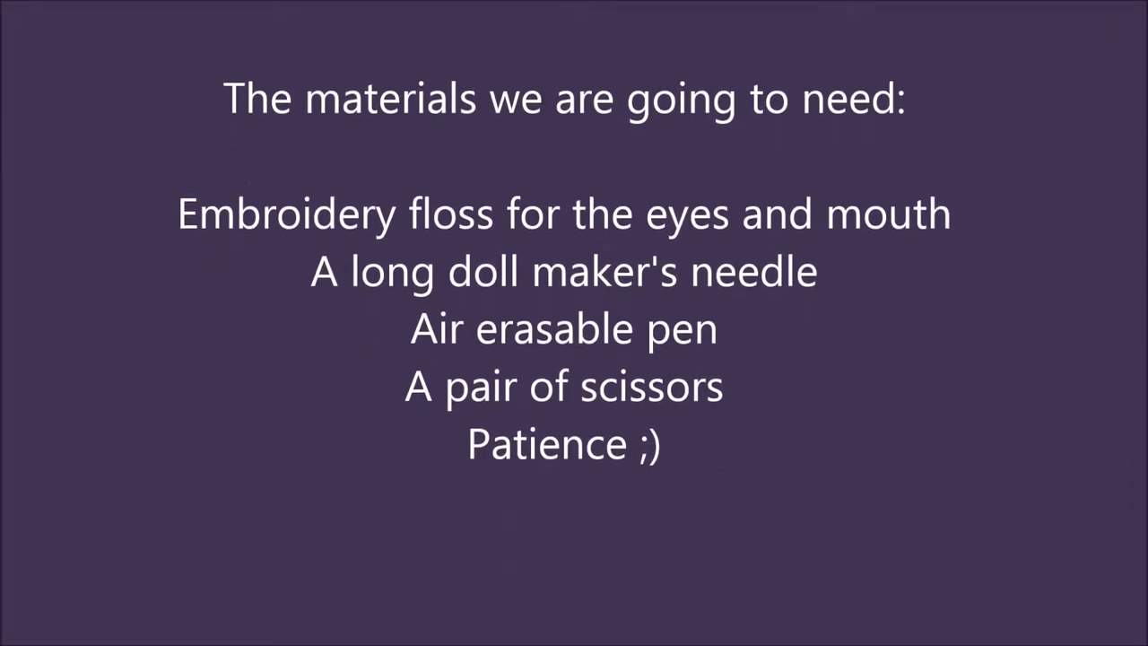
scroll("up", 3)
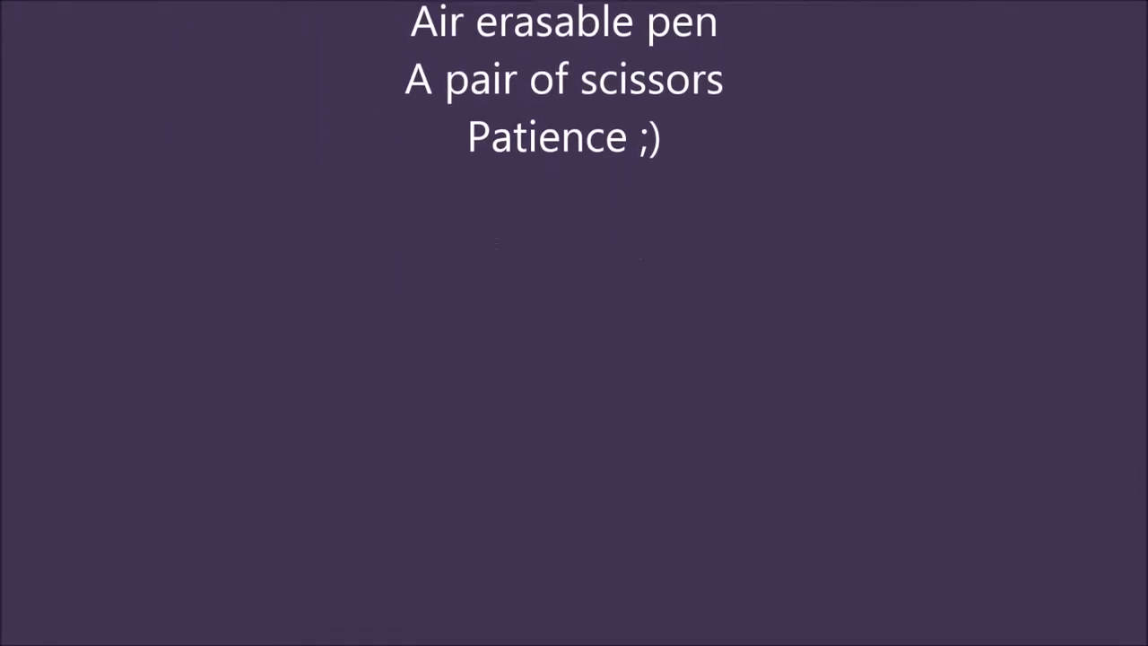